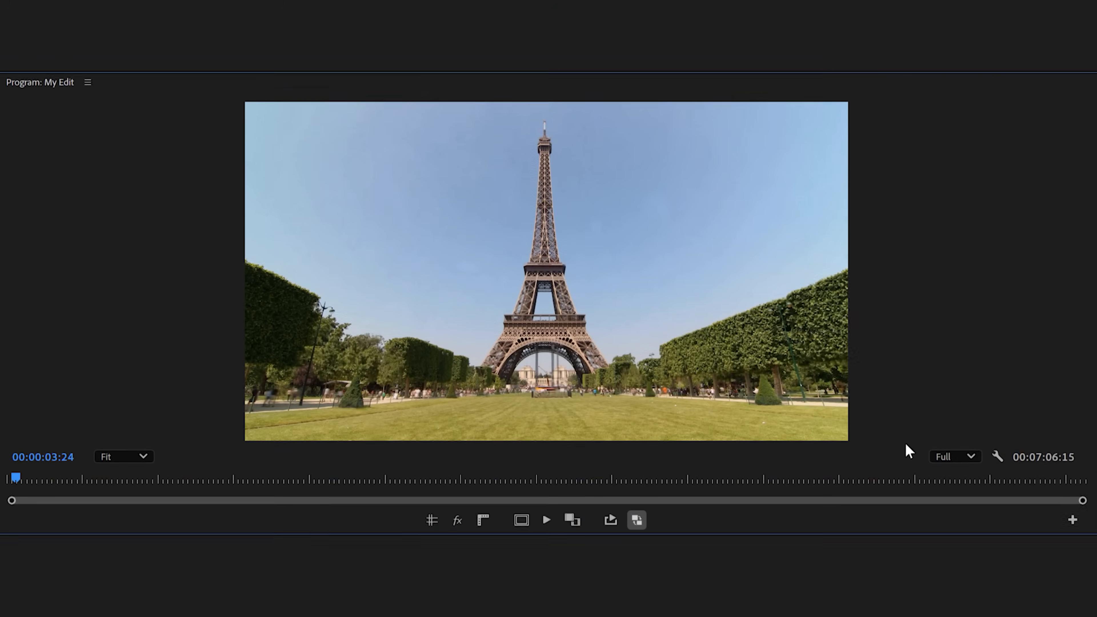
Export the current Eiffel Tower frame as a TIFF named still via the Export Frame button
click(1071, 518)
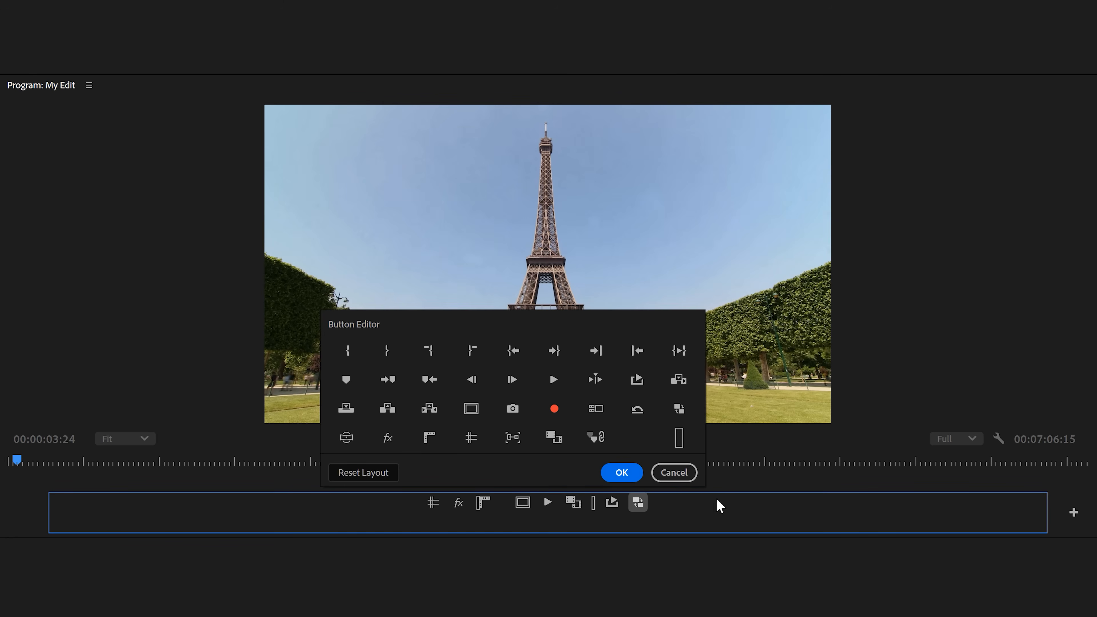
mouse_move(513, 408)
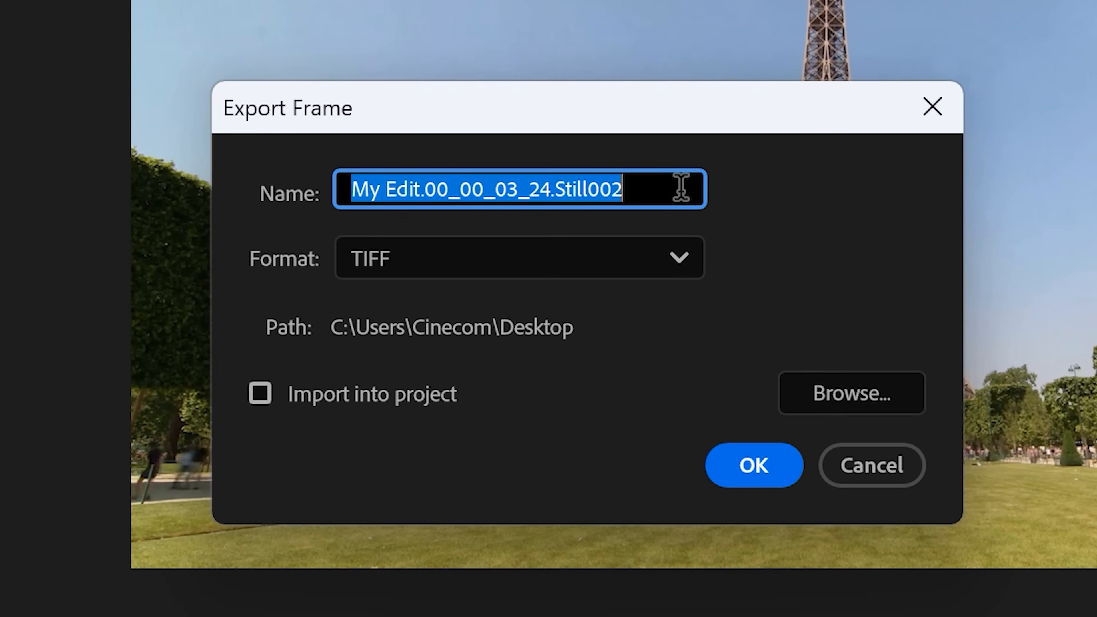
text(still)
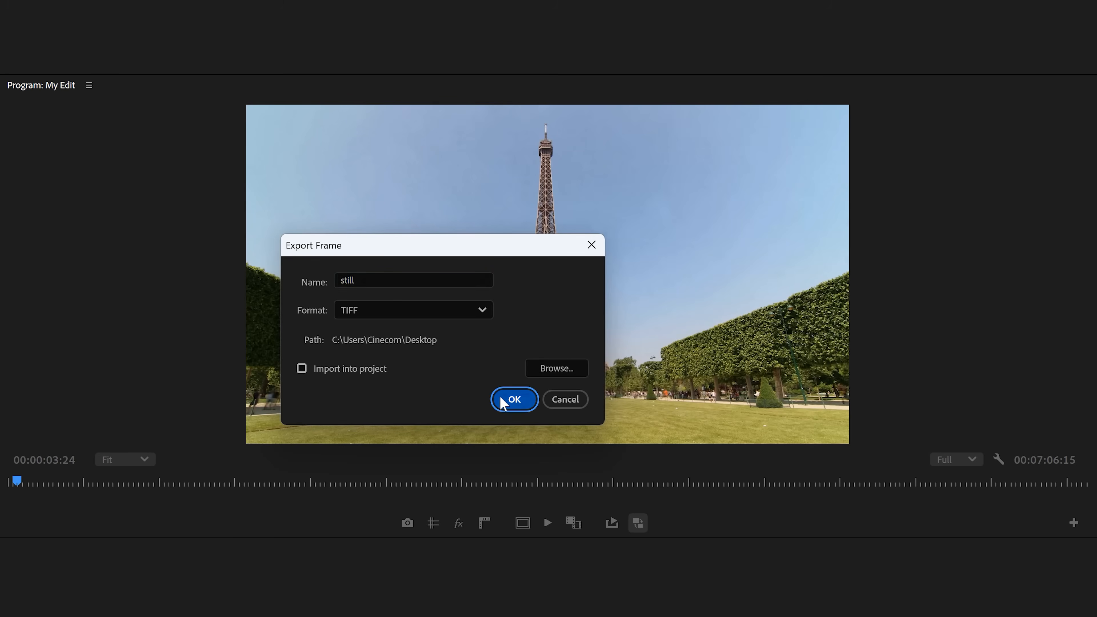
click(514, 399)
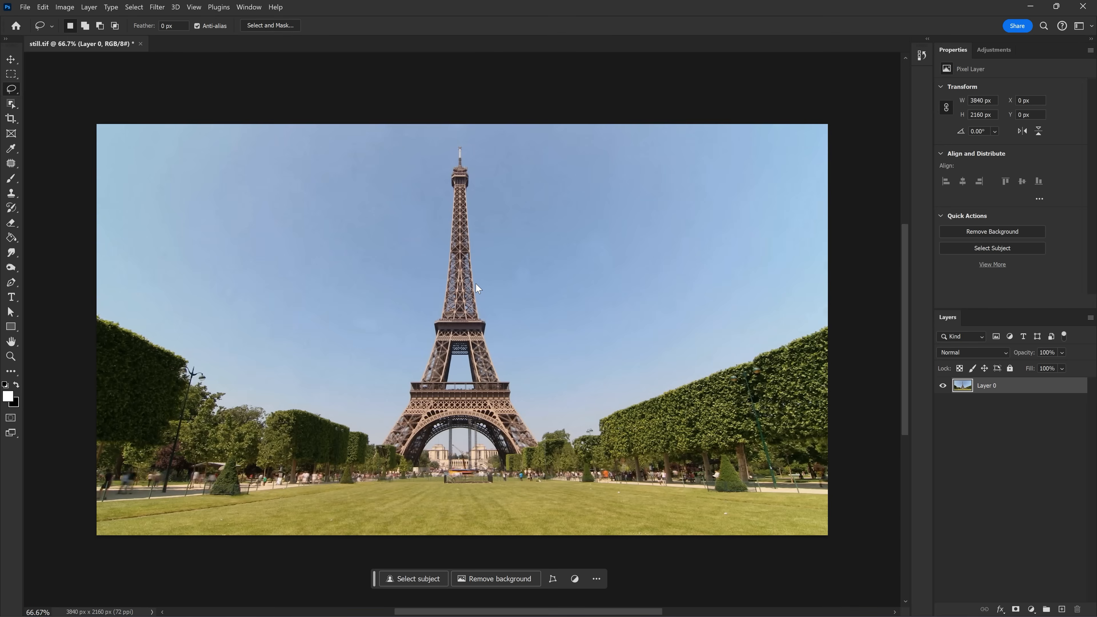
mouse_move(411, 265)
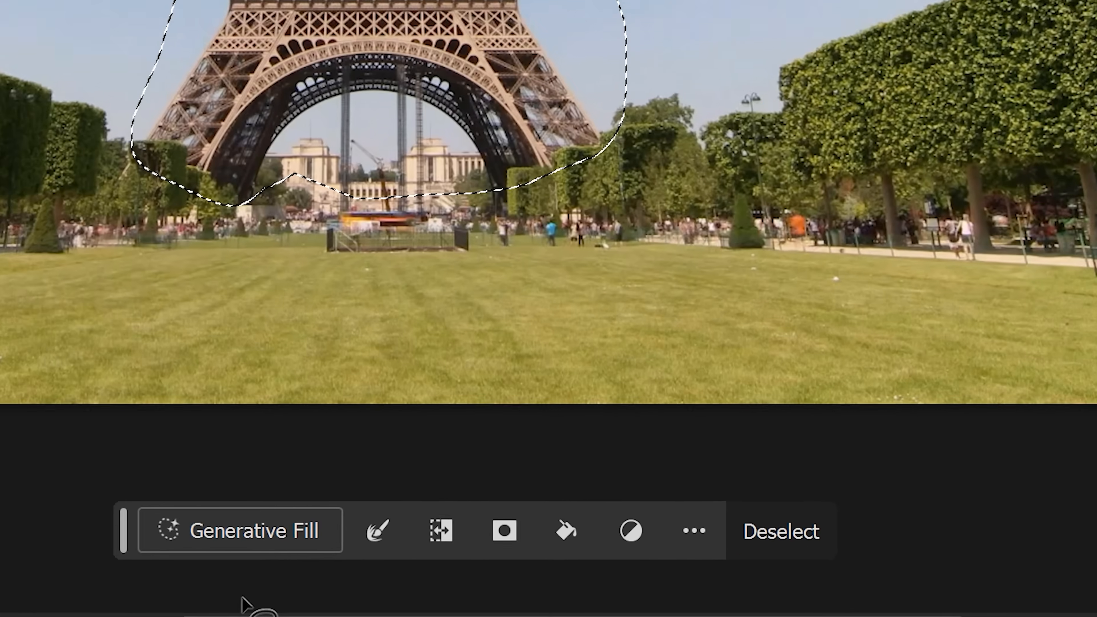
Generative Fill the lassoed tower with an empty prompt so only sky and park remain
click(239, 530)
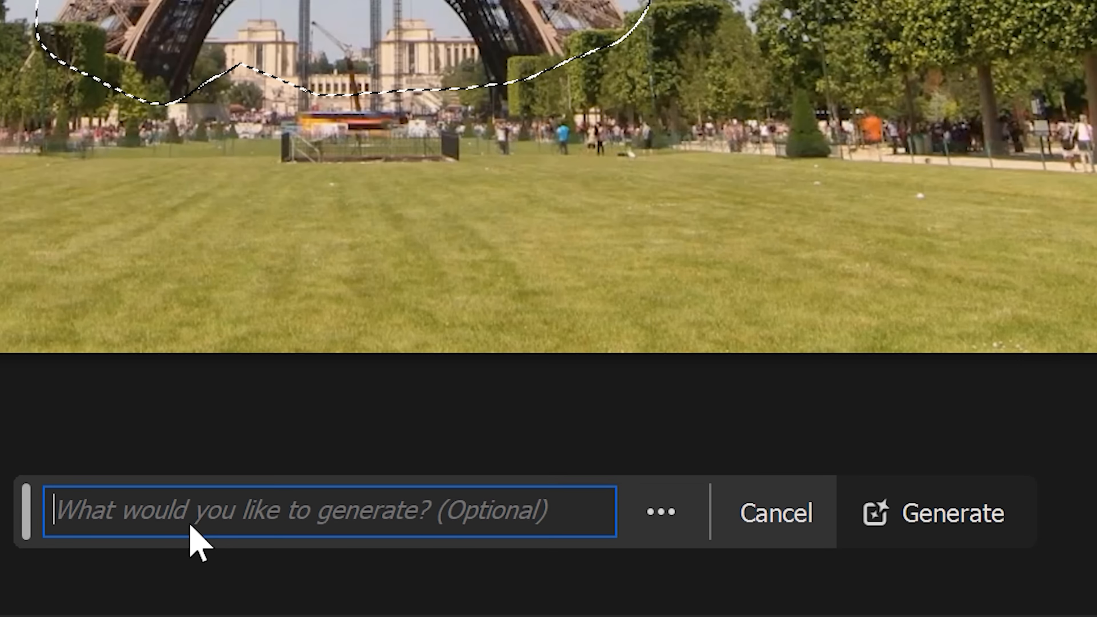
click(932, 515)
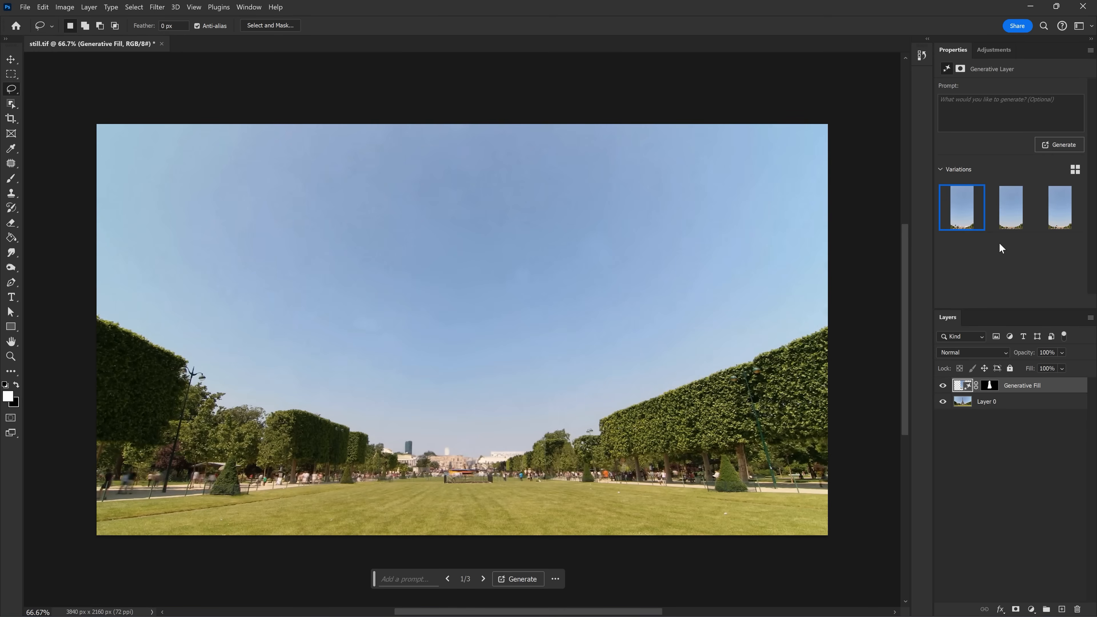
click(1059, 207)
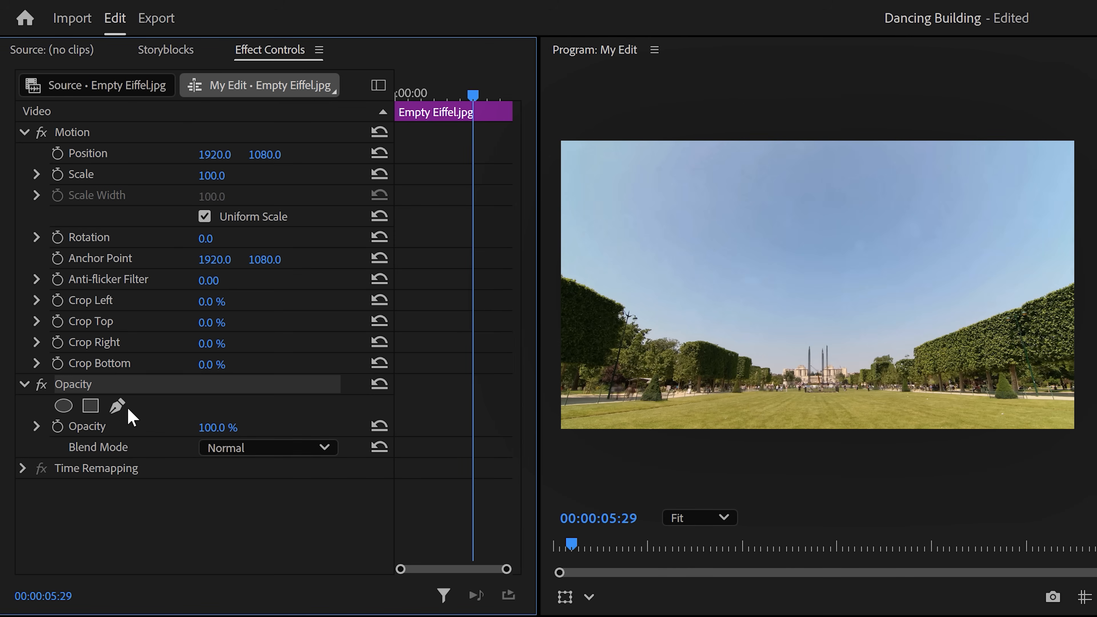
Start a freeform Opacity pen mask over the tower area on Empty Eiffel.jpg
click(117, 406)
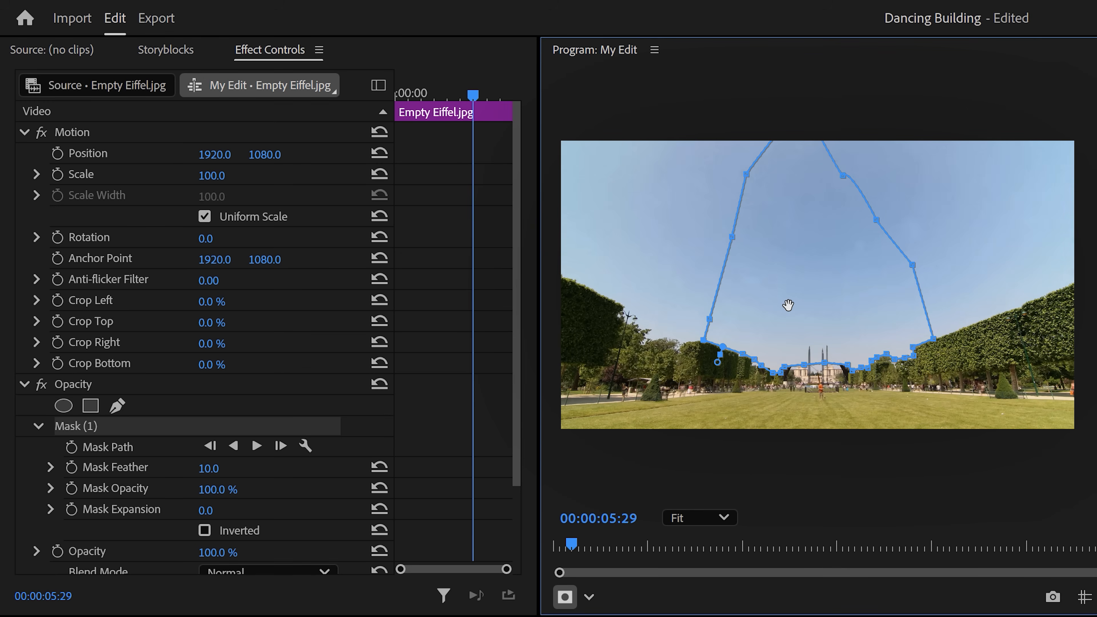
mouse_move(218, 469)
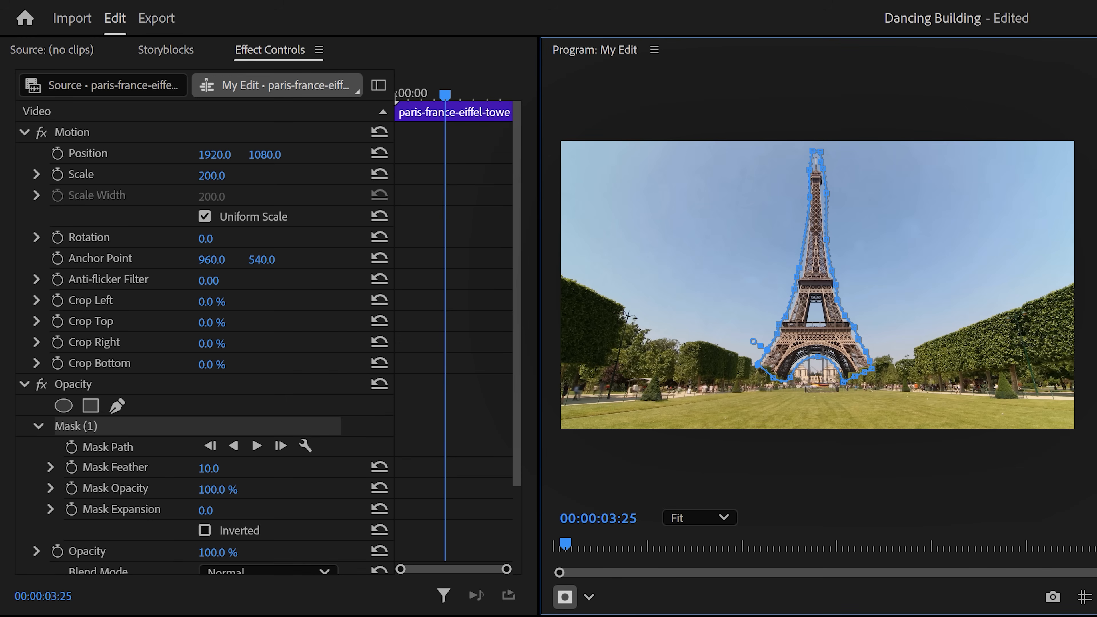
Tighten the pen mask outline around the Eiffel Tower in the original footage clip
drag(238, 467, 203, 468)
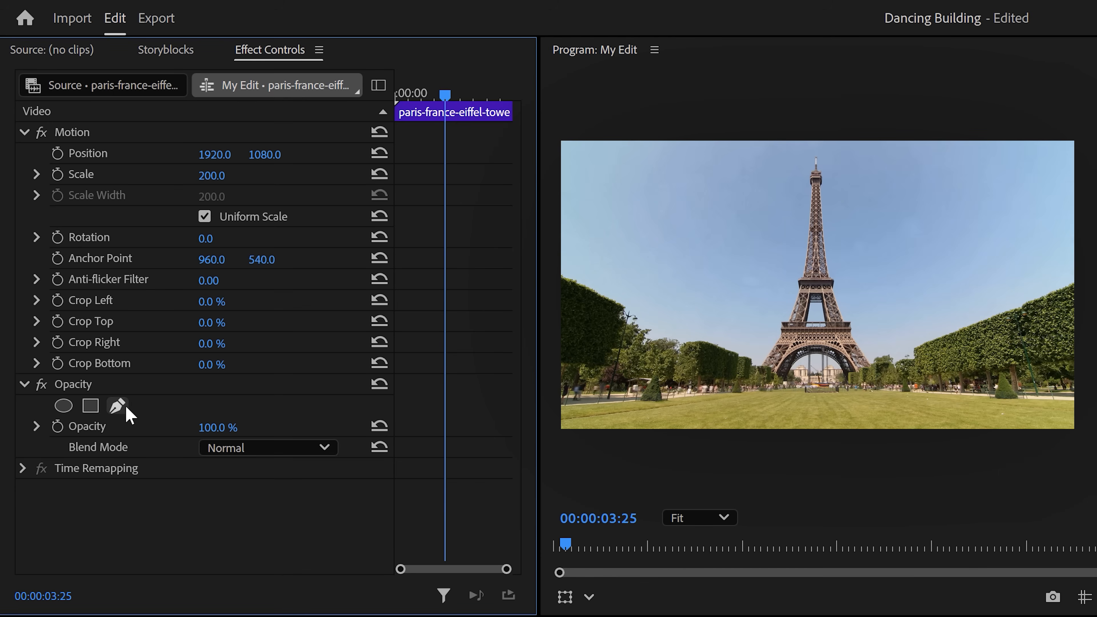
Redraw the tower pen mask with feather 1.0 and expansion 9.7, Position Y 1123
click(117, 406)
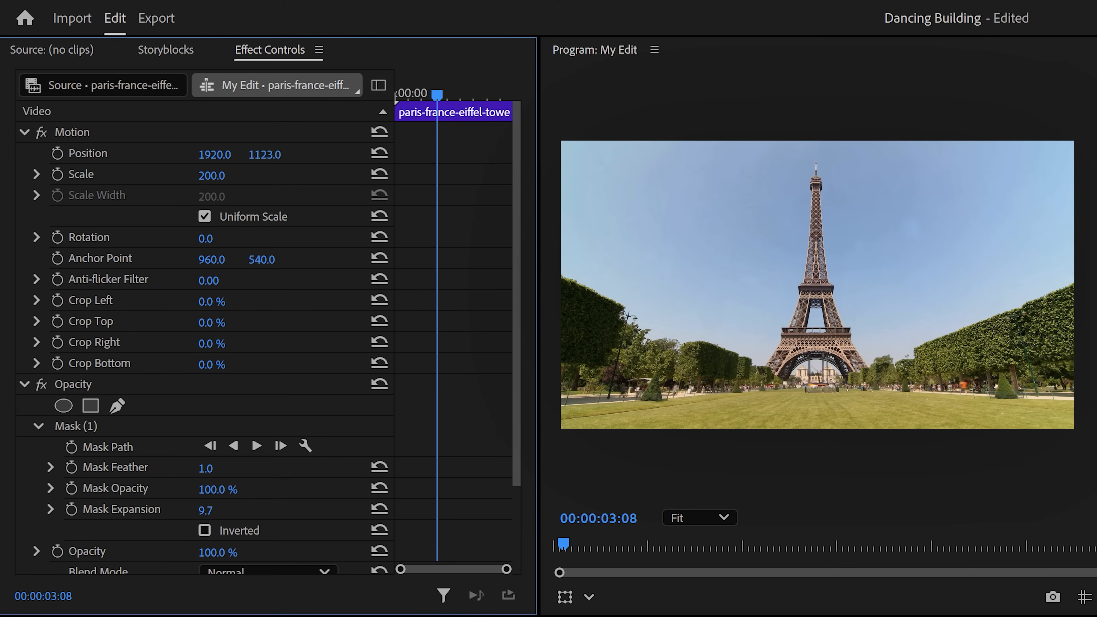
click(165, 50)
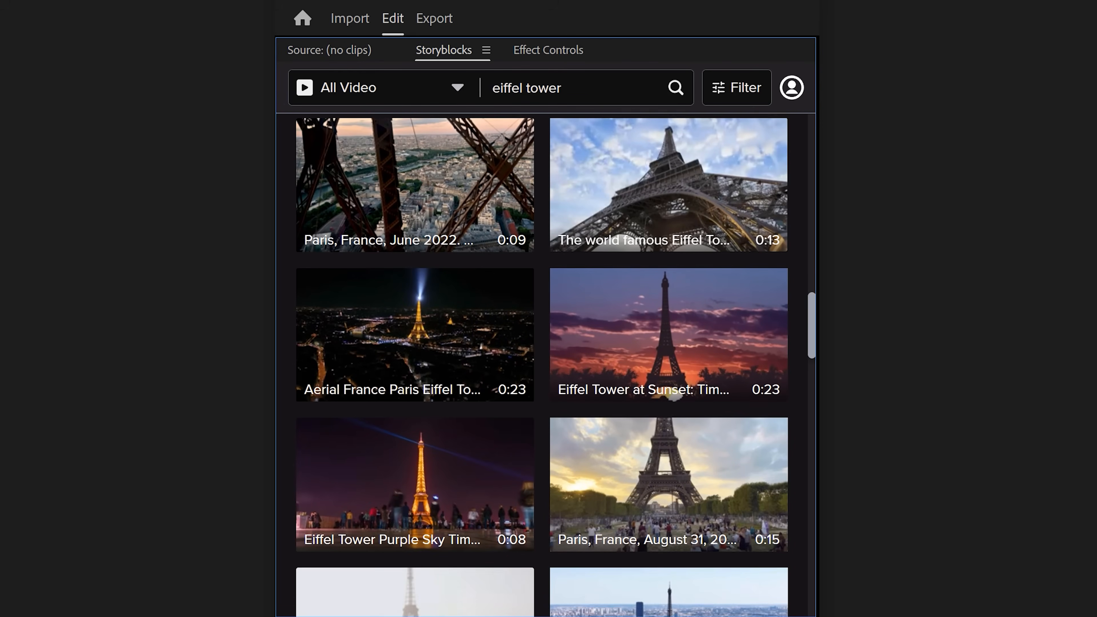
Scroll through the Storyblocks stock video results for transition clips
scroll(down, 3)
text(Transitions)
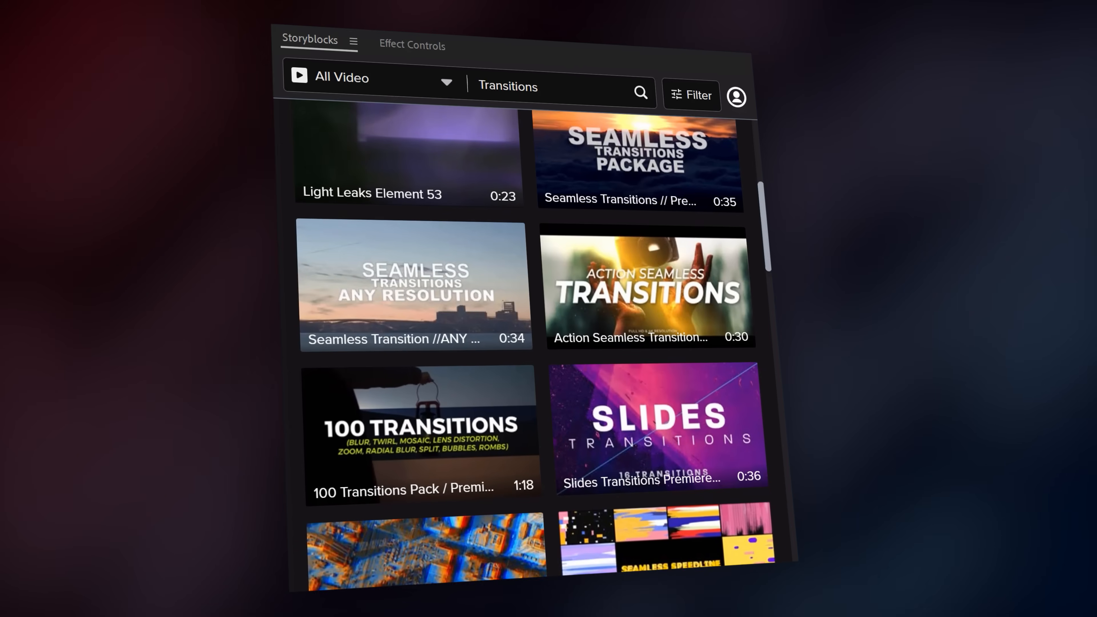
scroll(down, 3)
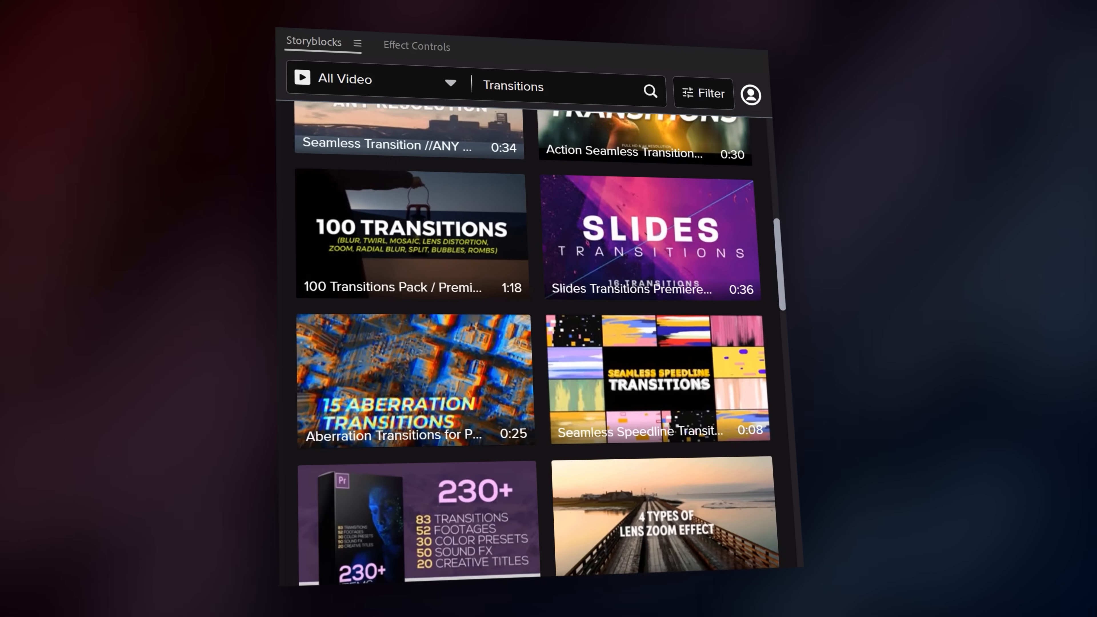
scroll(down, 3)
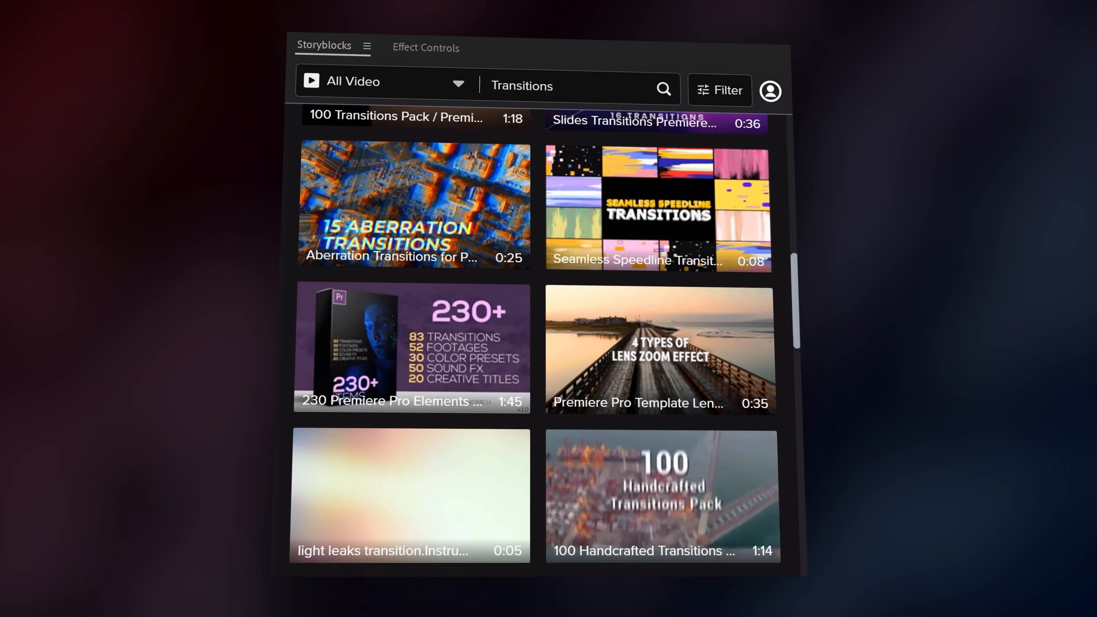
scroll(down, 3)
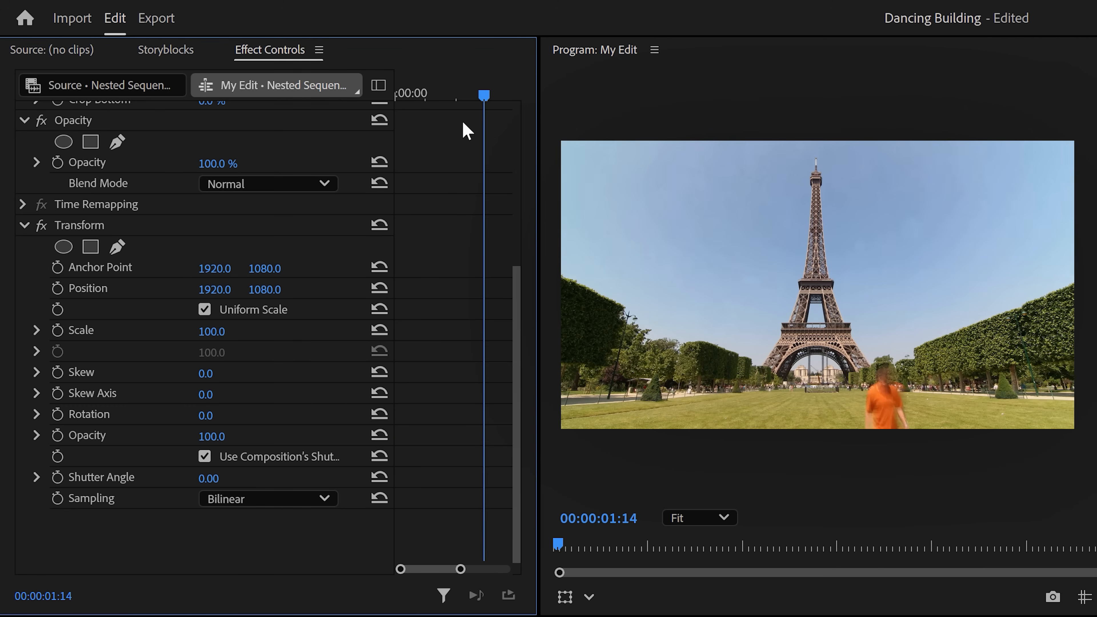
Ease the Transform Position velocity graph so the tower shoots up then settles at 1920, 1080
click(58, 288)
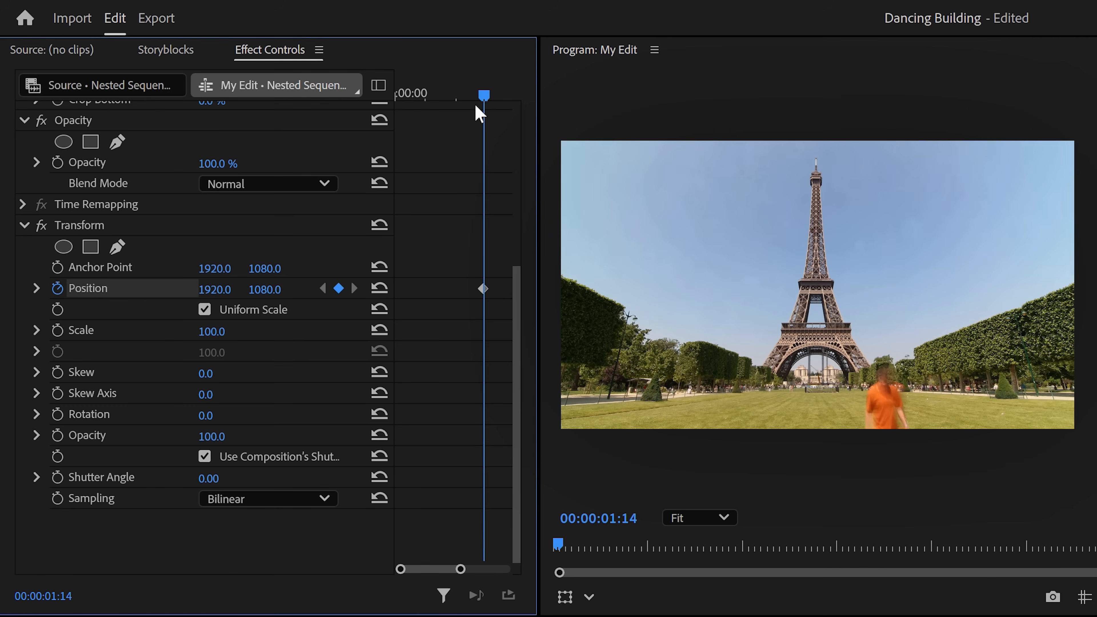
drag(483, 94, 411, 94)
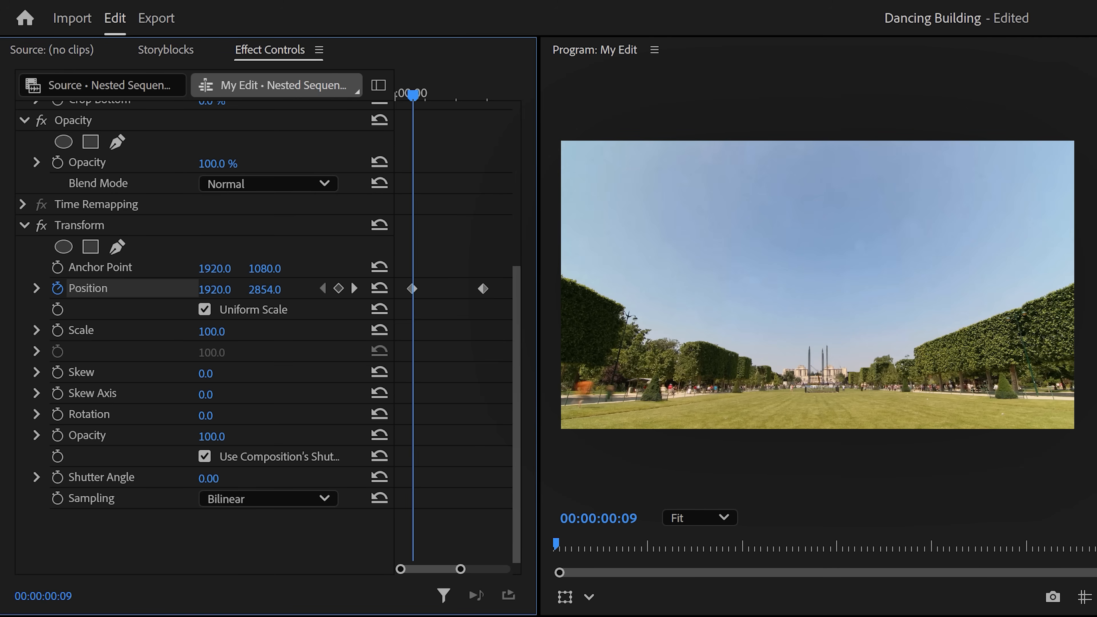
click(338, 289)
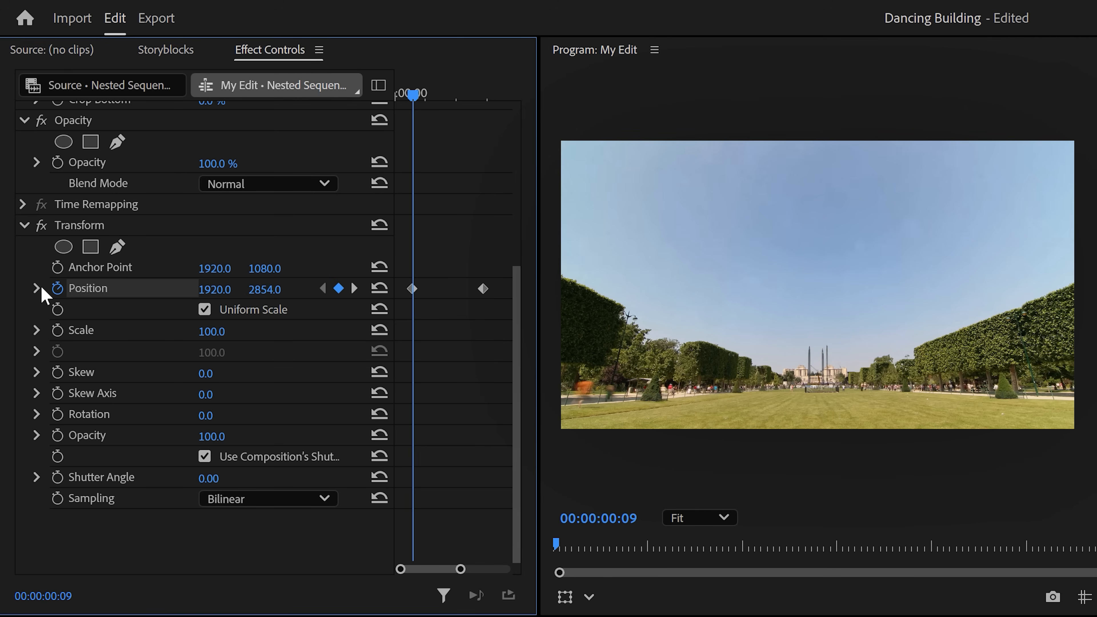
click(36, 288)
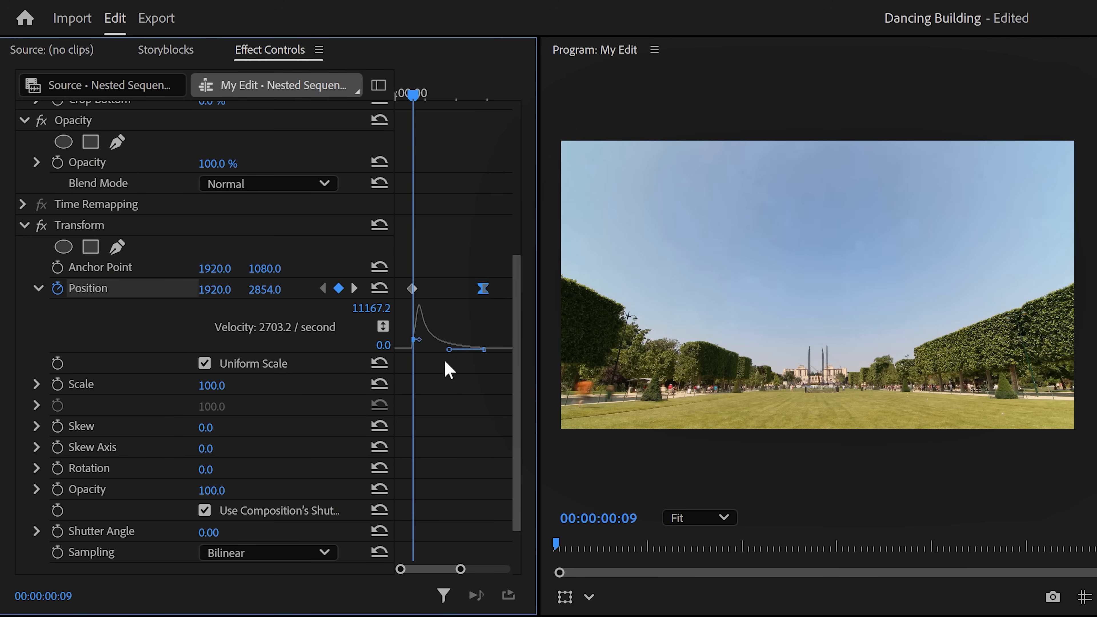
mouse_move(266, 541)
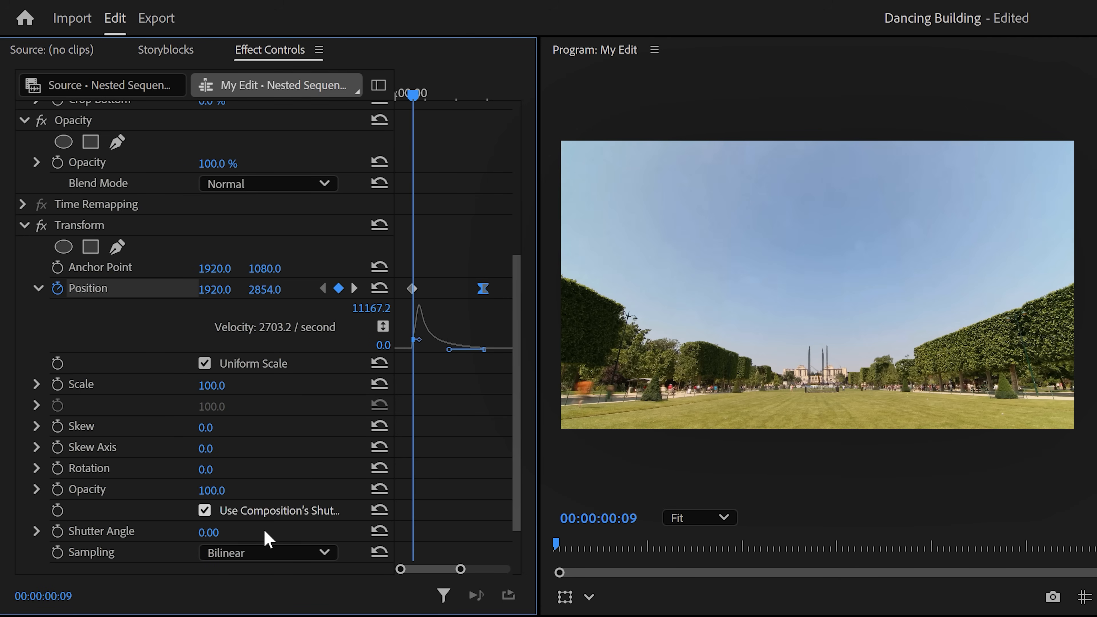
double_click(210, 531)
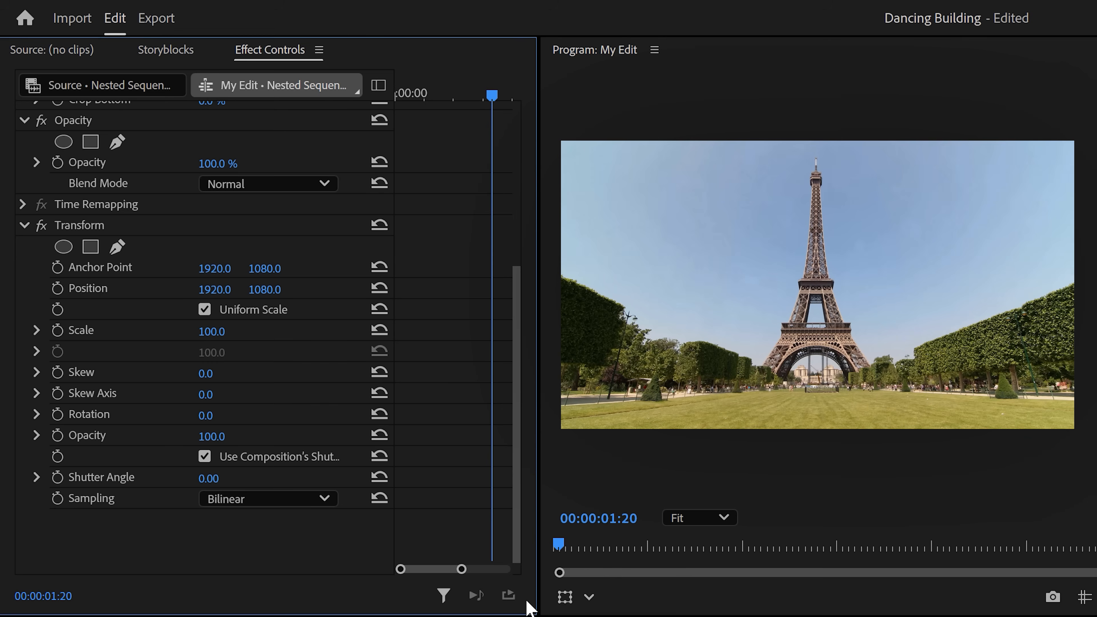
Add rapid Transform Position keyframes near the rise start for an earthquake shake at Scale 107
drag(492, 94, 408, 94)
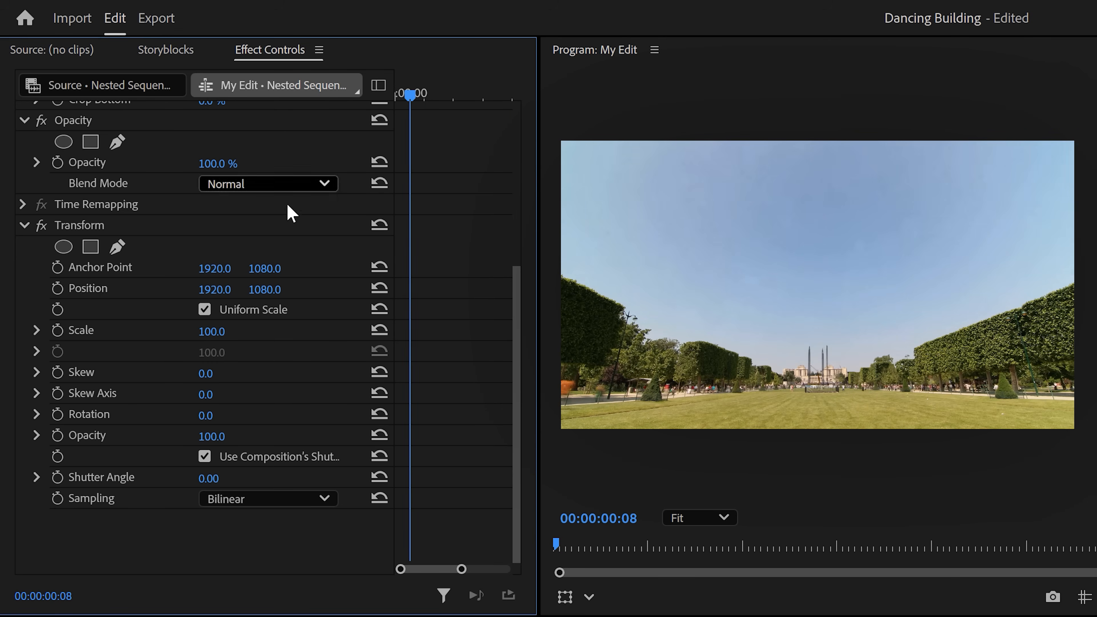
click(58, 288)
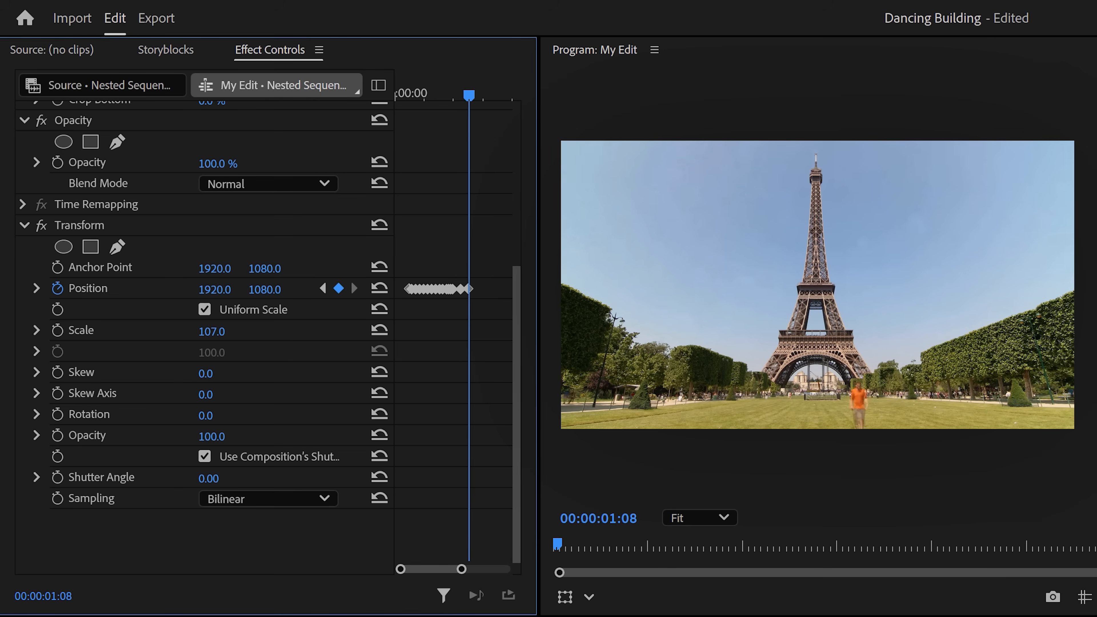
click(213, 477)
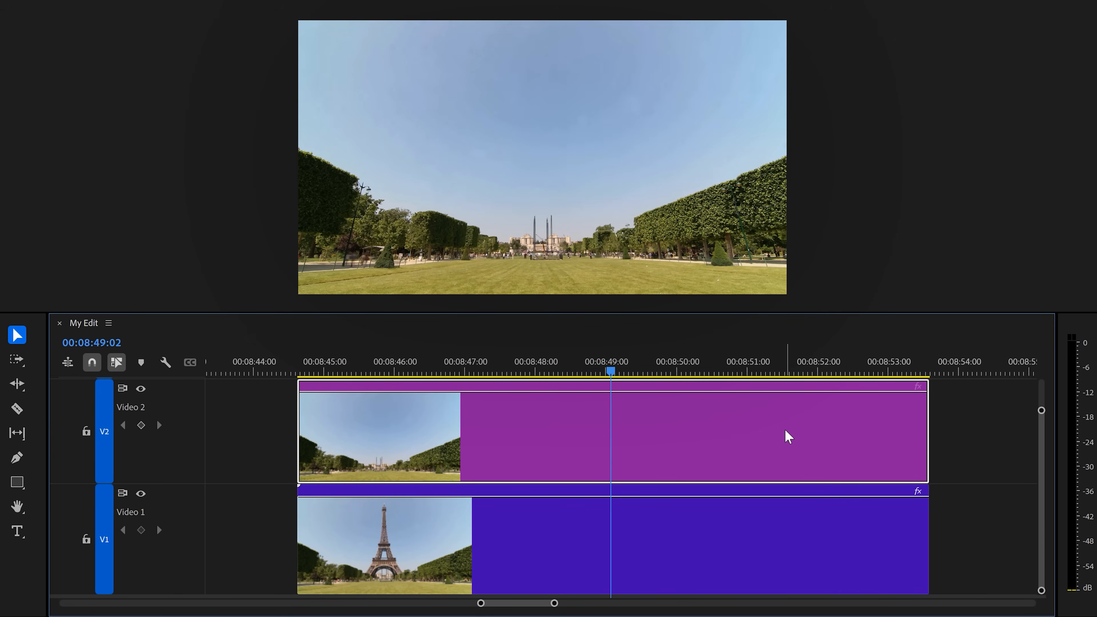
Replace the stacked empty-shot and tower clips with an After Effects composition
right_click(787, 439)
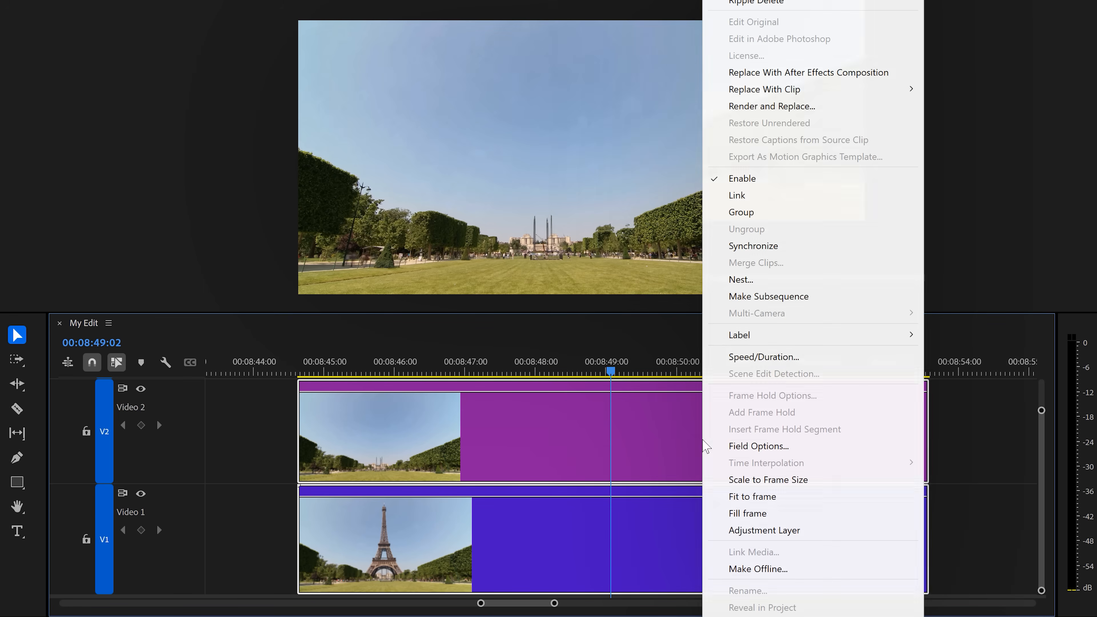
mouse_move(813, 78)
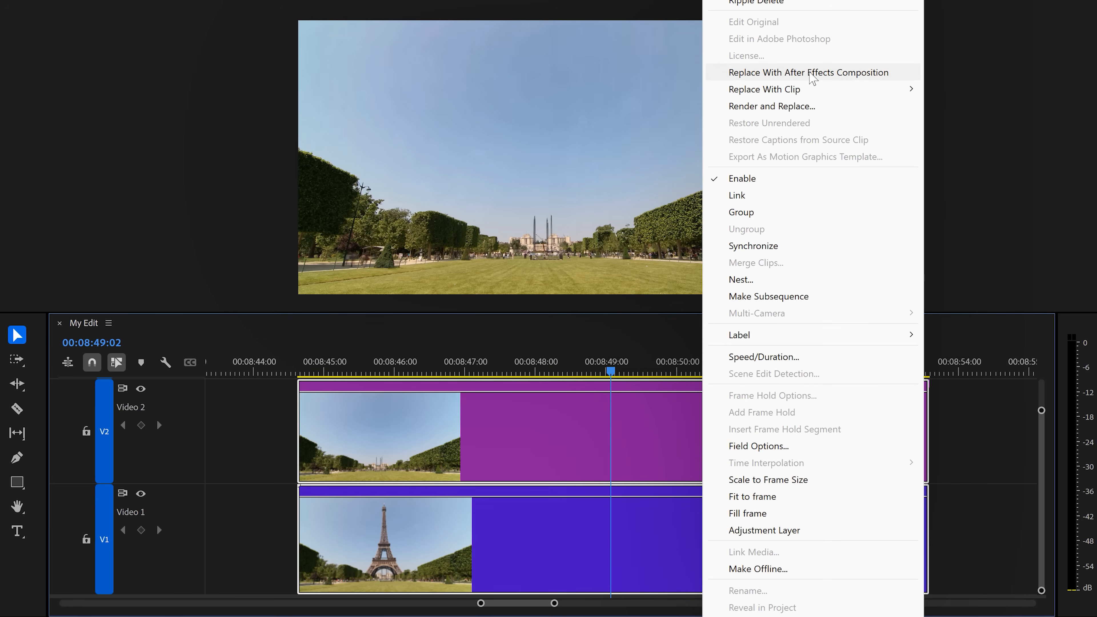
click(809, 72)
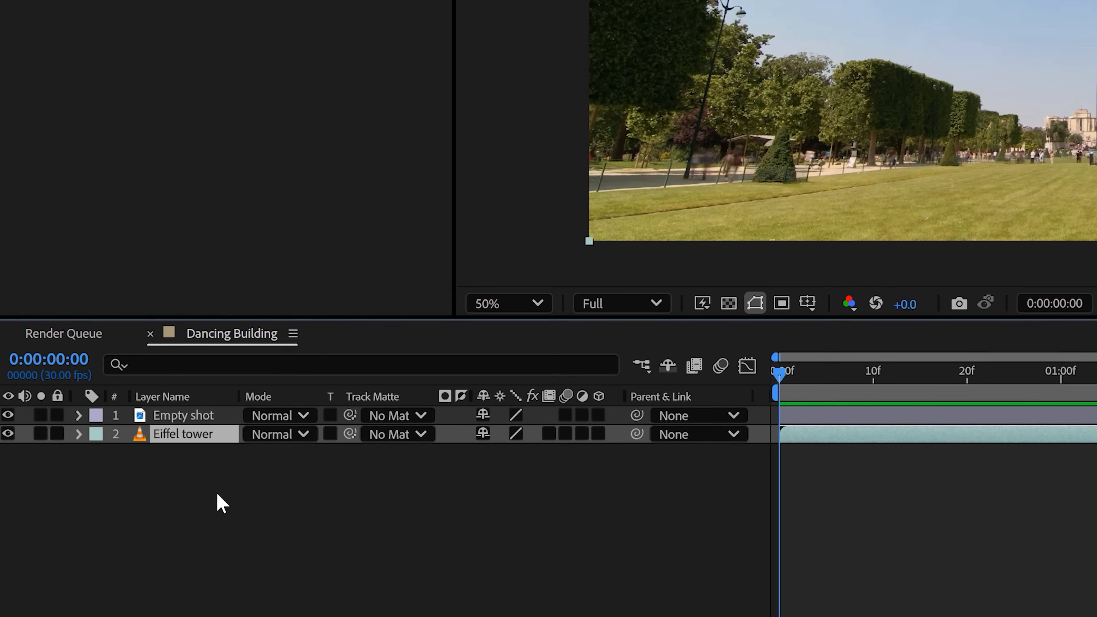
mouse_move(212, 459)
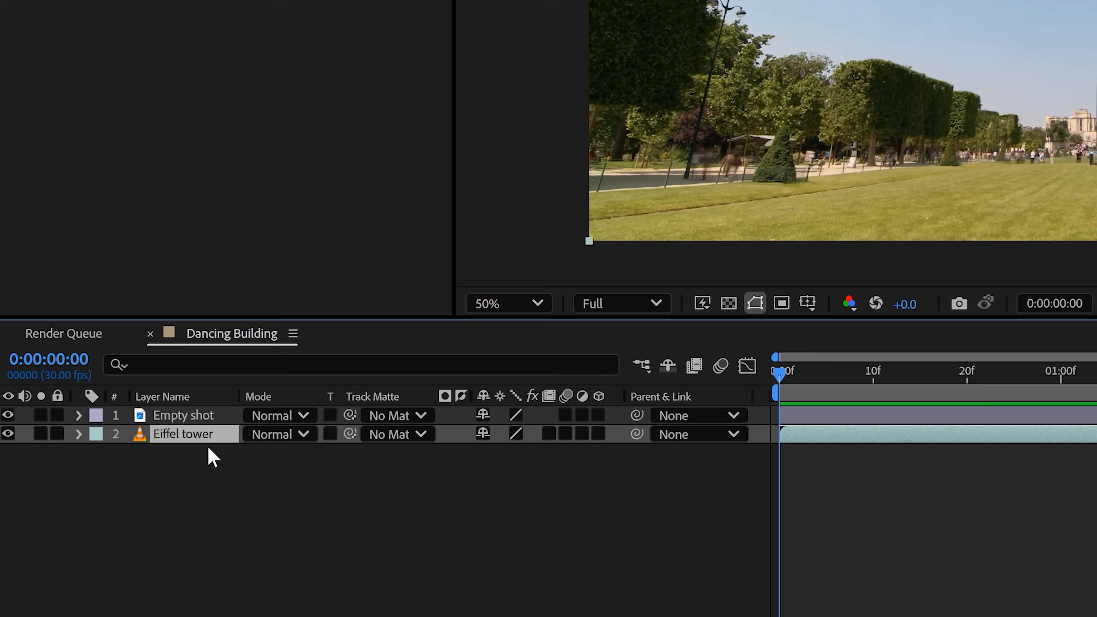
Duplicate the Eiffel tower layer, mask the tower, and rename it Eiffel Masked
click(182, 416)
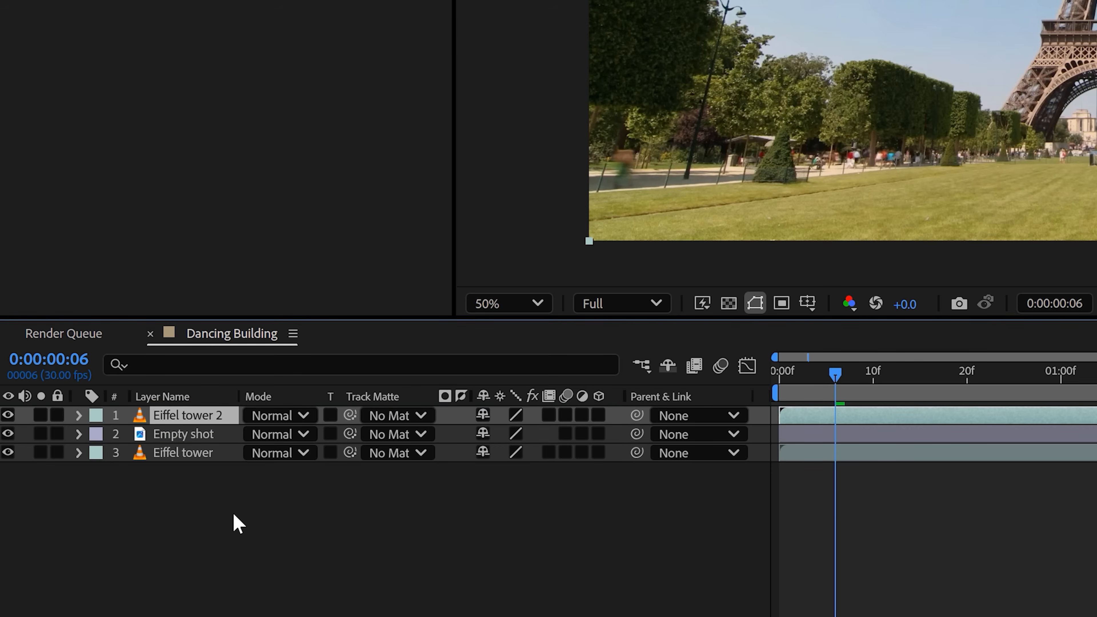
text(Eiffel Masked)
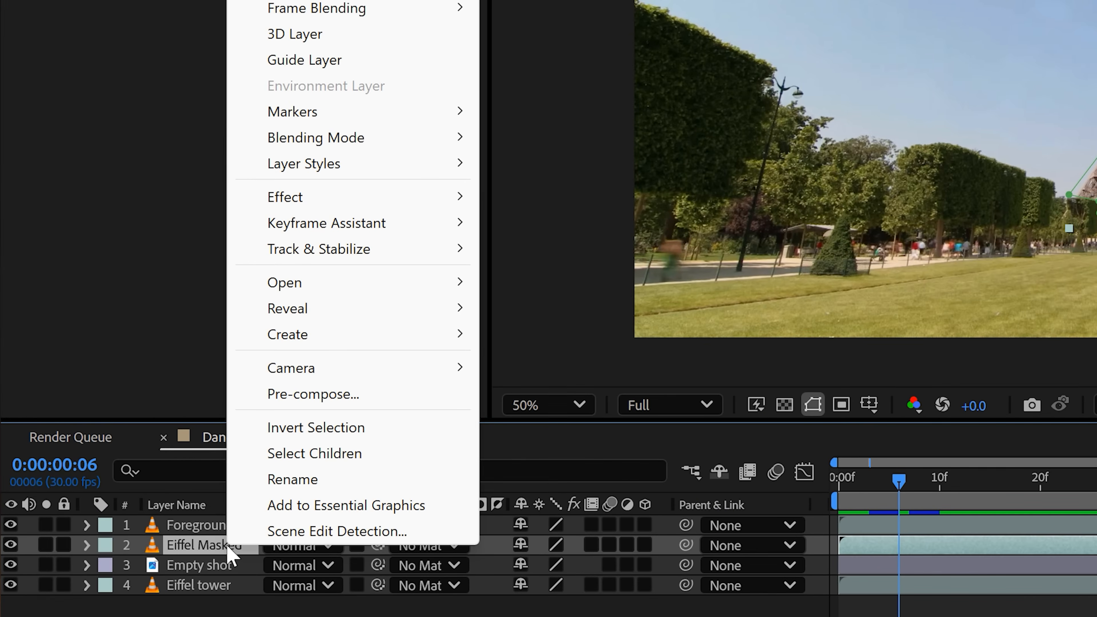
Pre-compose the Eiffel Masked layer into Eiffel Masked Comp 1
click(314, 394)
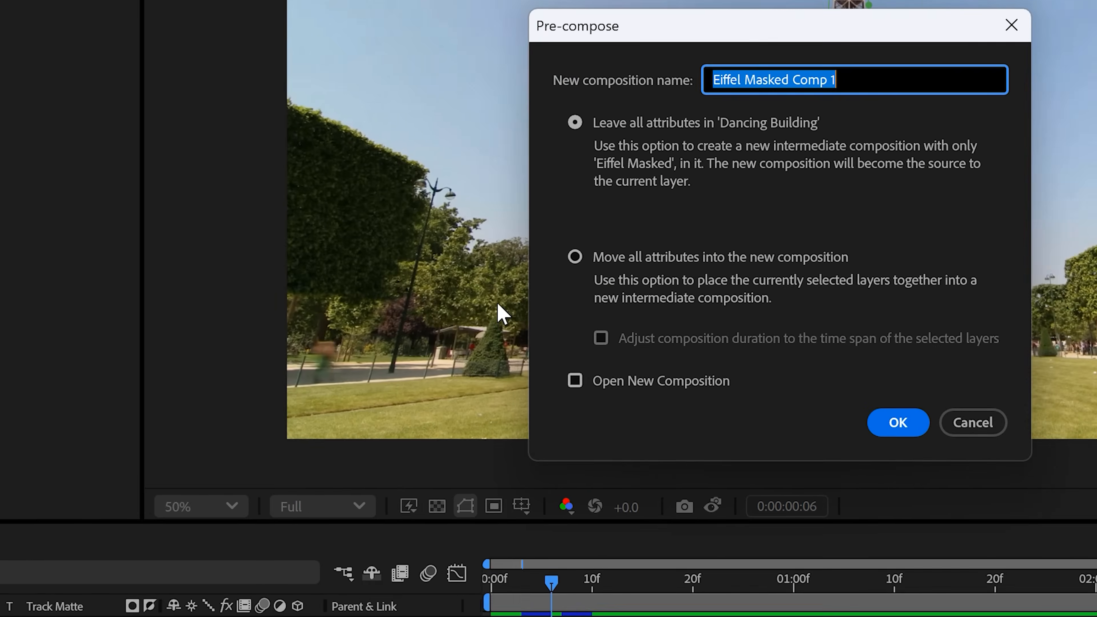
click(575, 257)
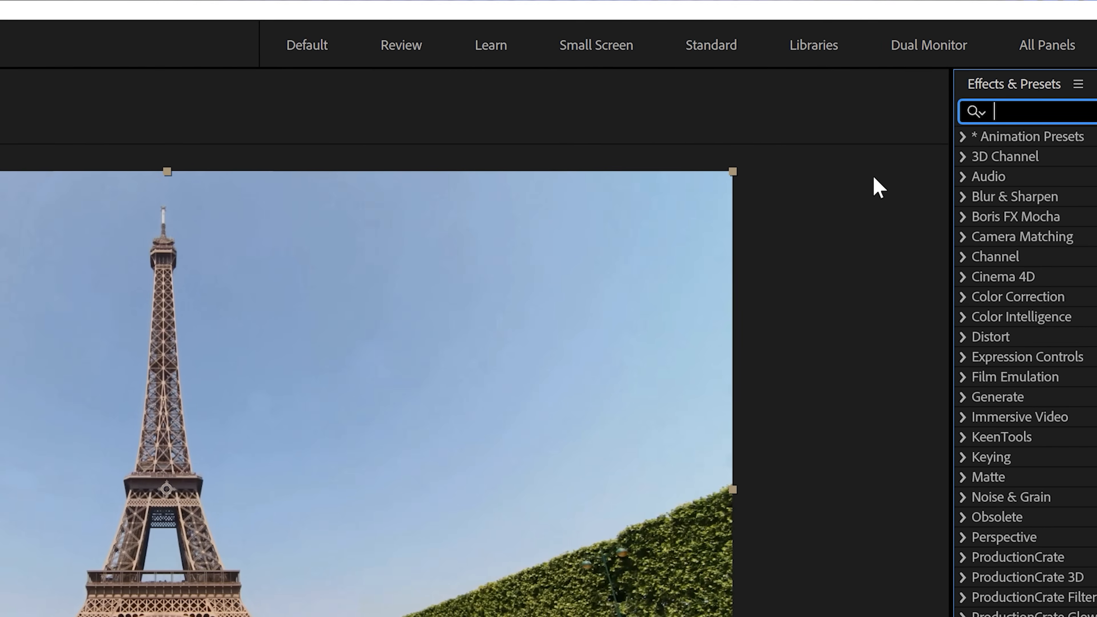
Find CC Bend It in Effects & Presets and apply it to Eiffel Masked Comp 1
text(CC bend it)
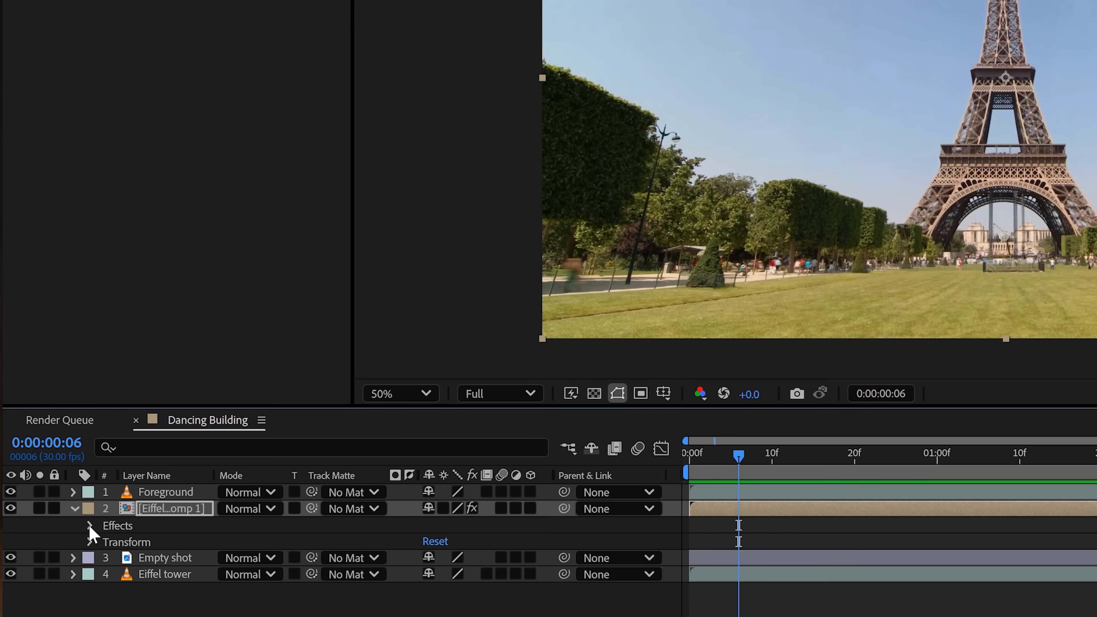
Keyframe CC Bend It's Bend value around one second so the tower starts swaying
click(92, 526)
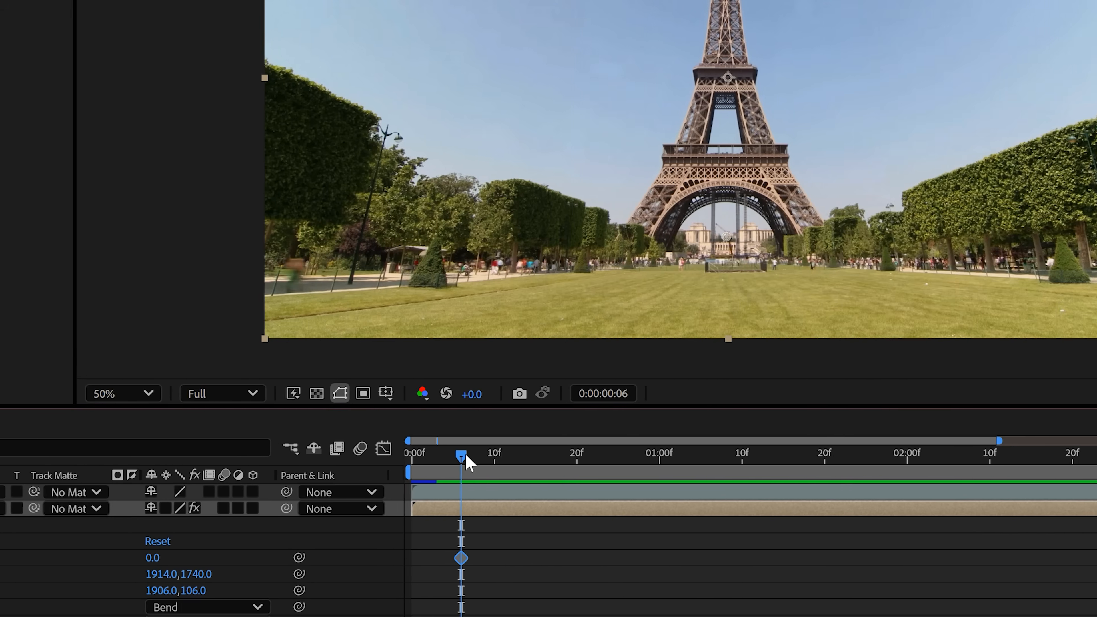
drag(461, 453, 638, 453)
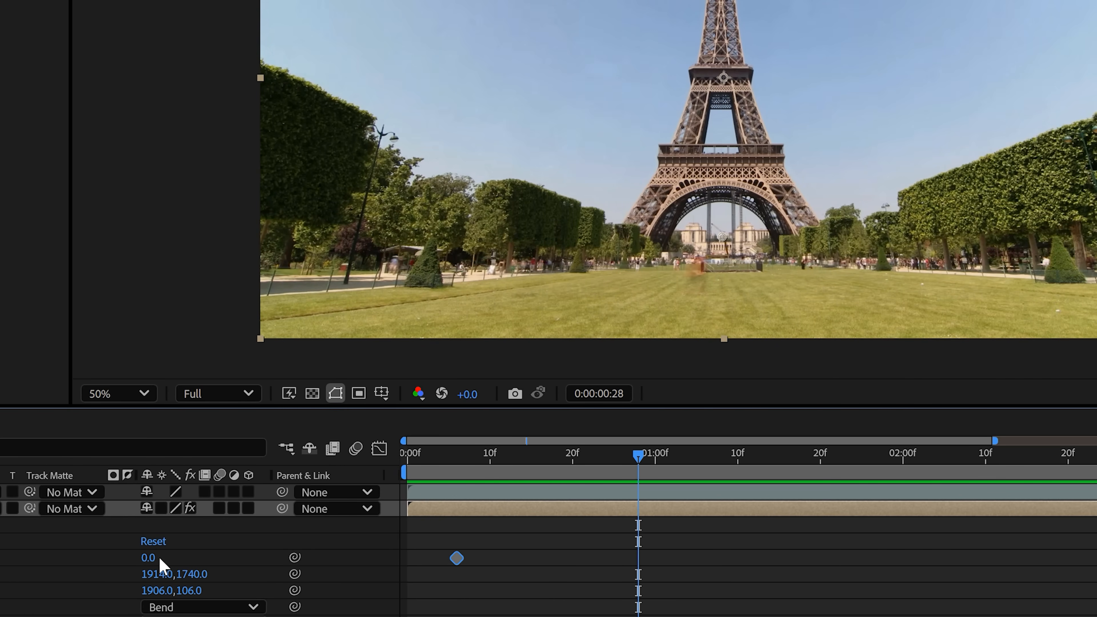
drag(147, 557, 126, 557)
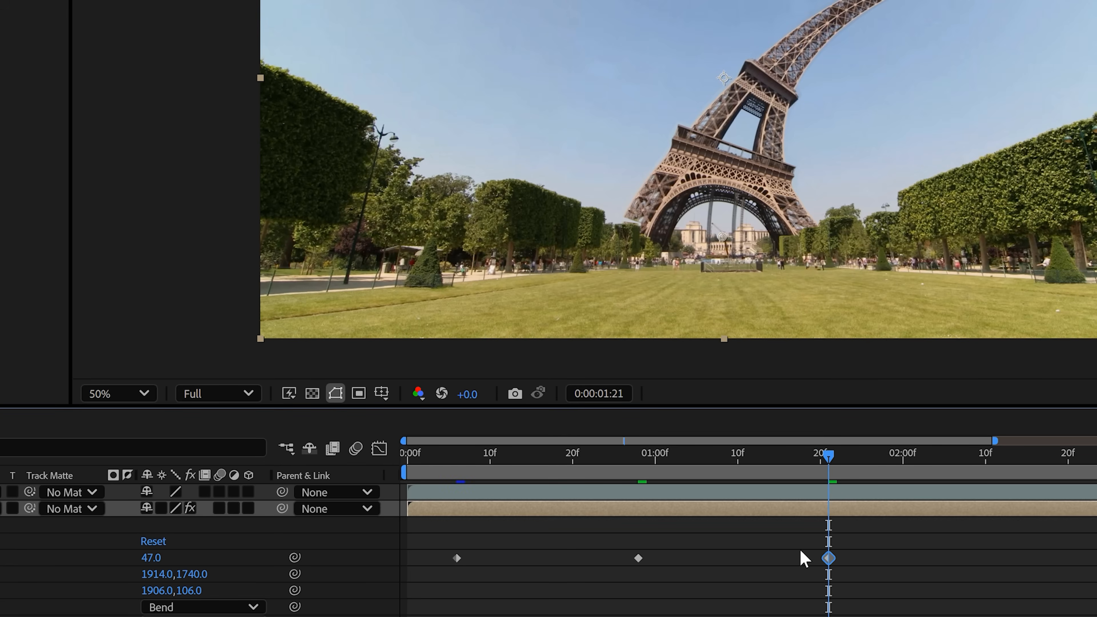
drag(827, 452, 1019, 452)
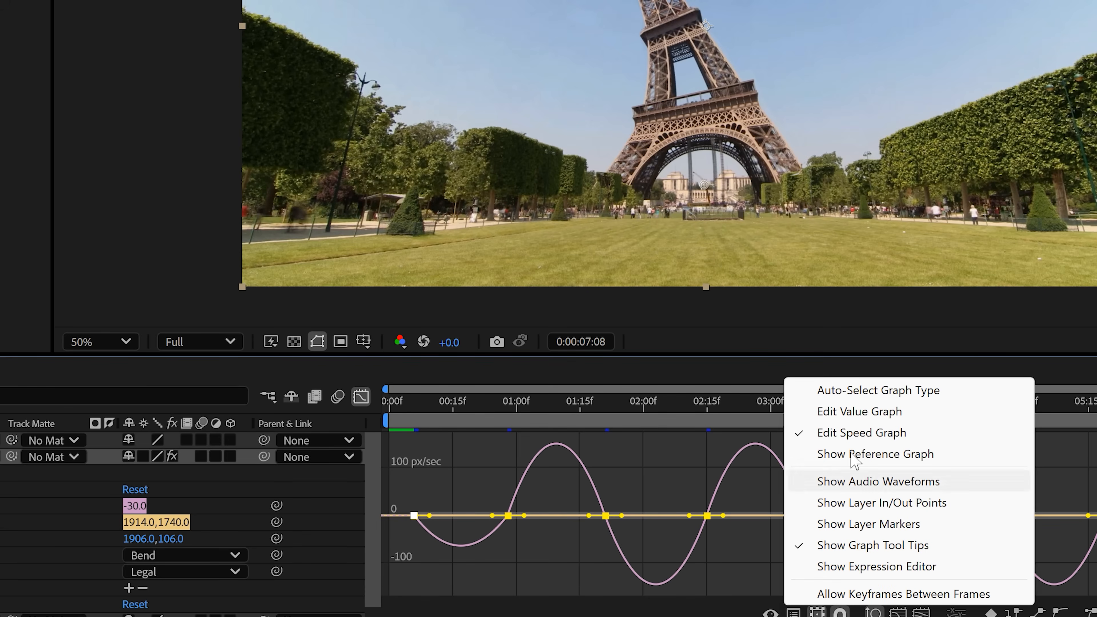
mouse_move(855, 443)
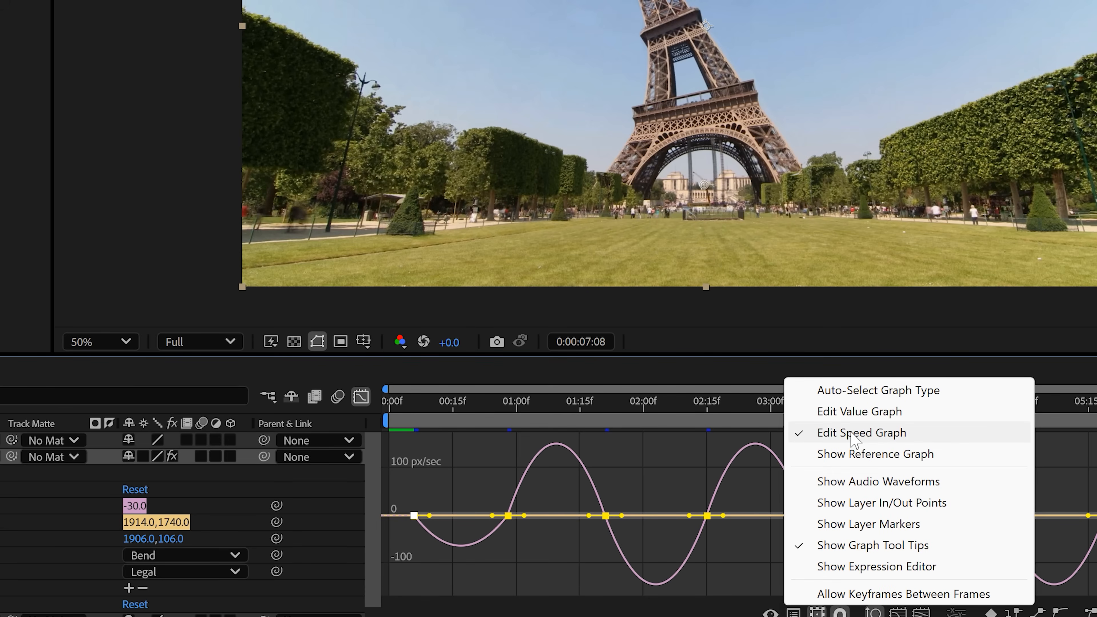